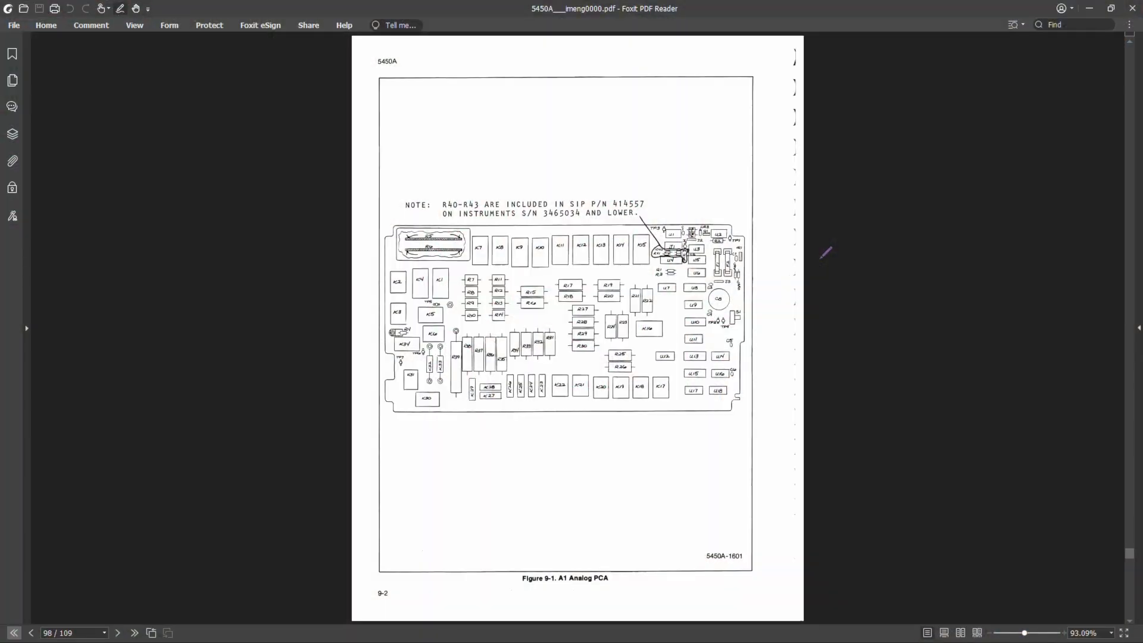
mouse_move(579, 255)
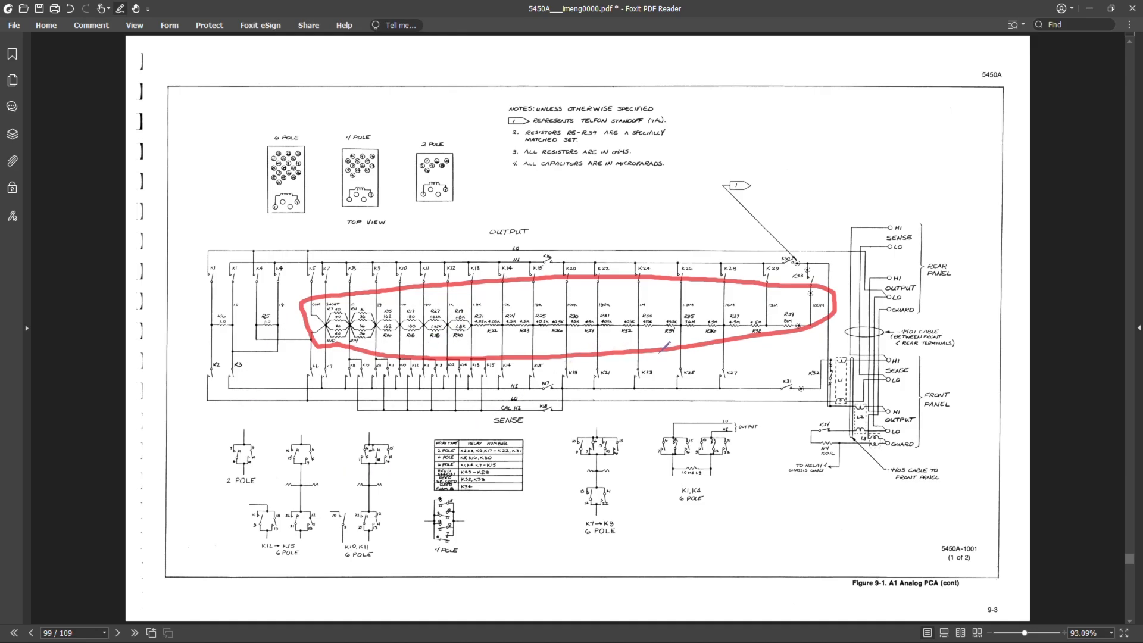
Step: Advance to the next A1 Analog PCA schematic page, page 100
click(134, 633)
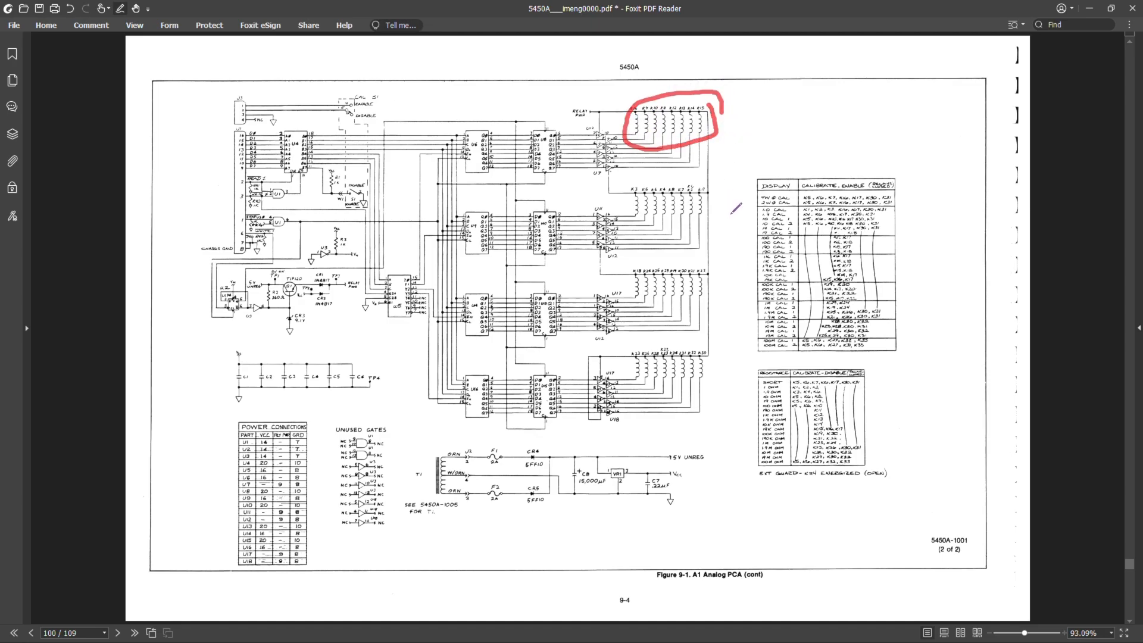
mouse_move(552, 104)
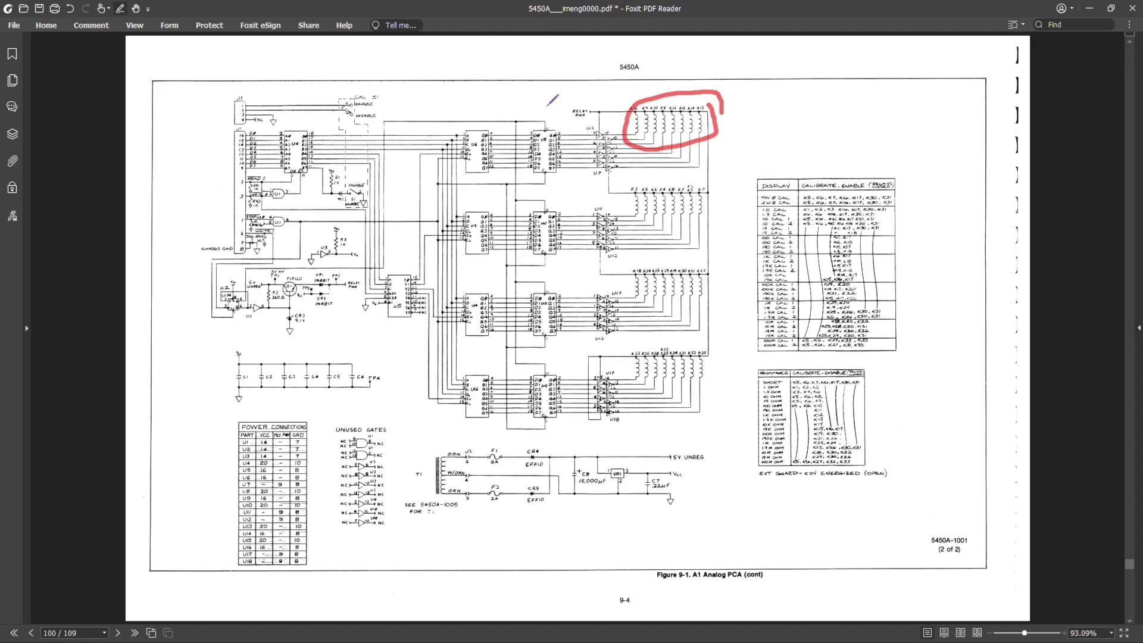
mouse_move(492, 343)
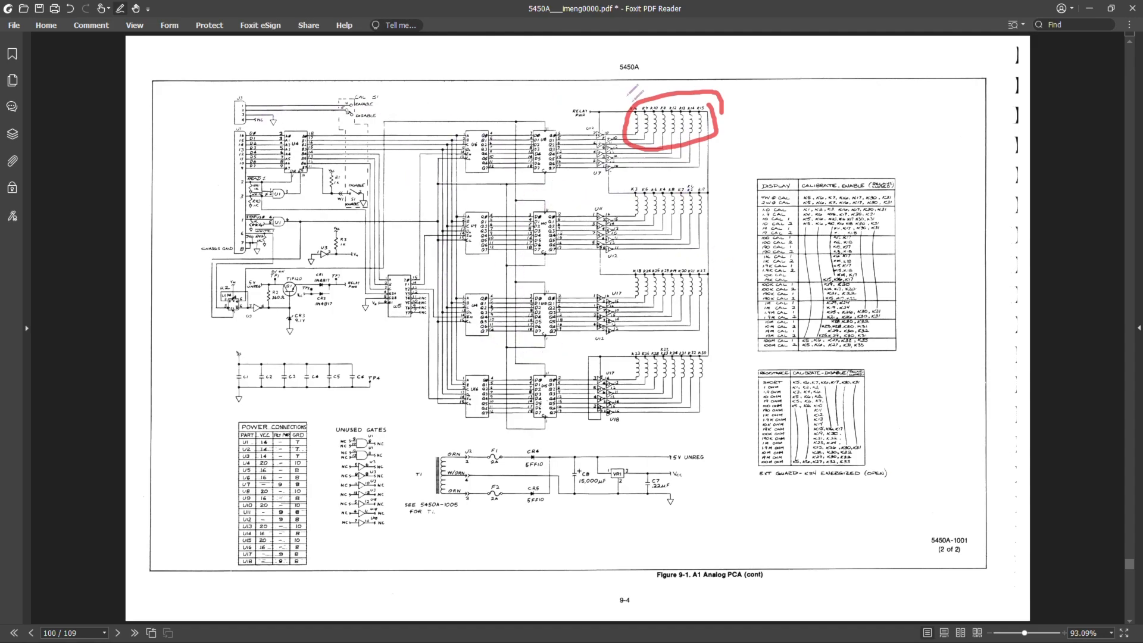
Step: Advance to the A2 Digital PCA board layout page, page 101
click(134, 632)
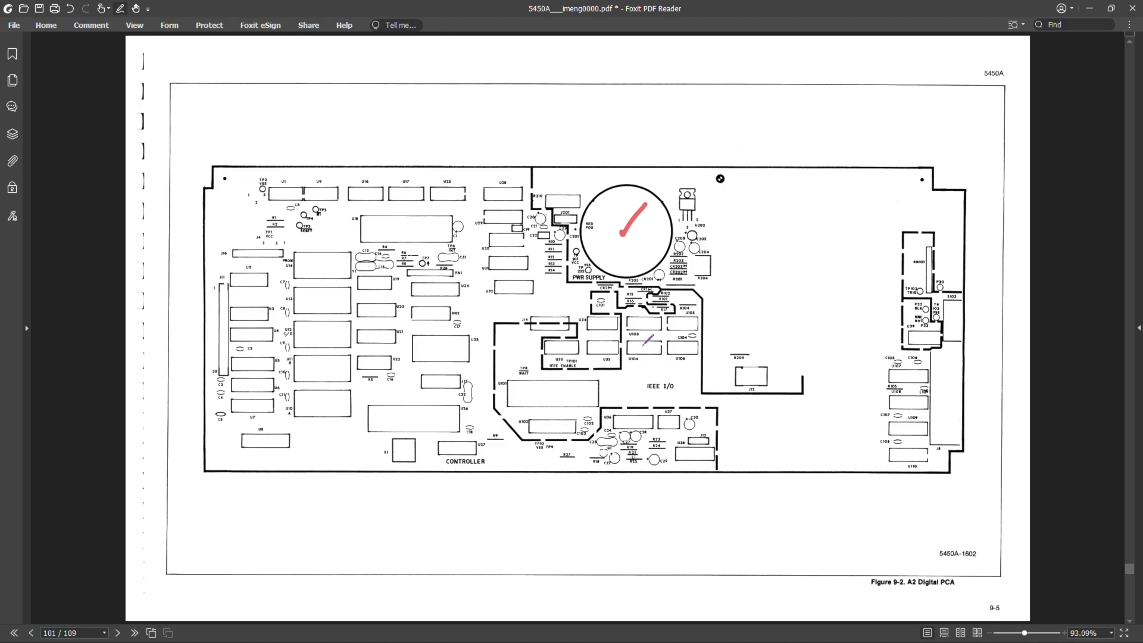
Step: Draw a red pencil mark on the A2 Digital layout, then move to schematic sheet 1
drag(390, 218, 422, 237)
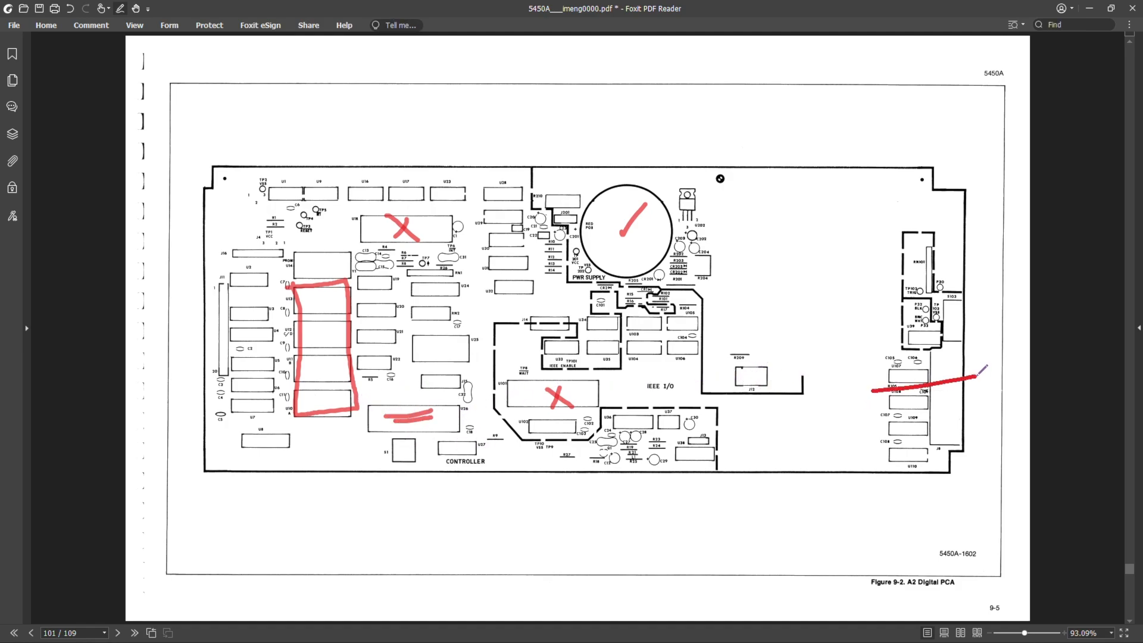
click(118, 632)
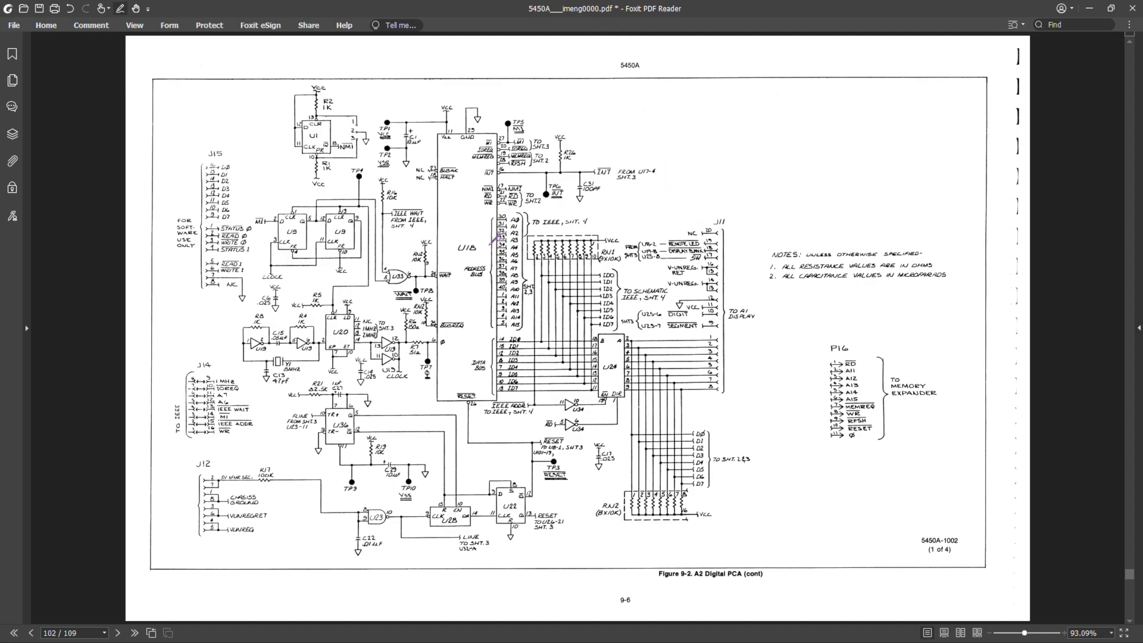
mouse_move(455, 262)
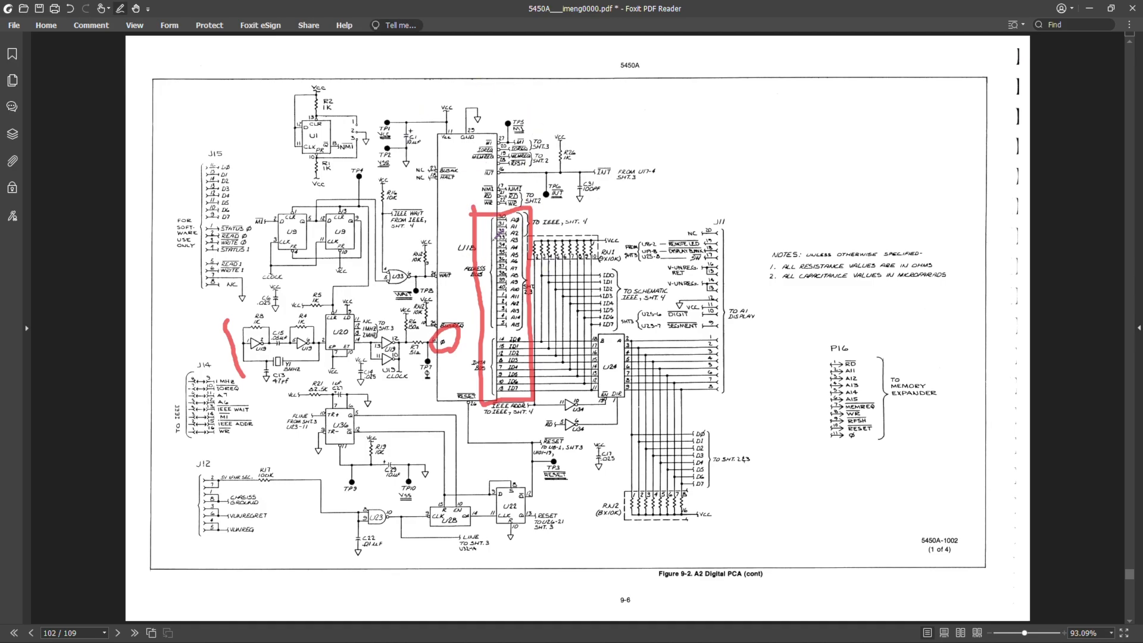
Step: Advance to A2 Digital schematic sheet 2 on page 103
click(135, 632)
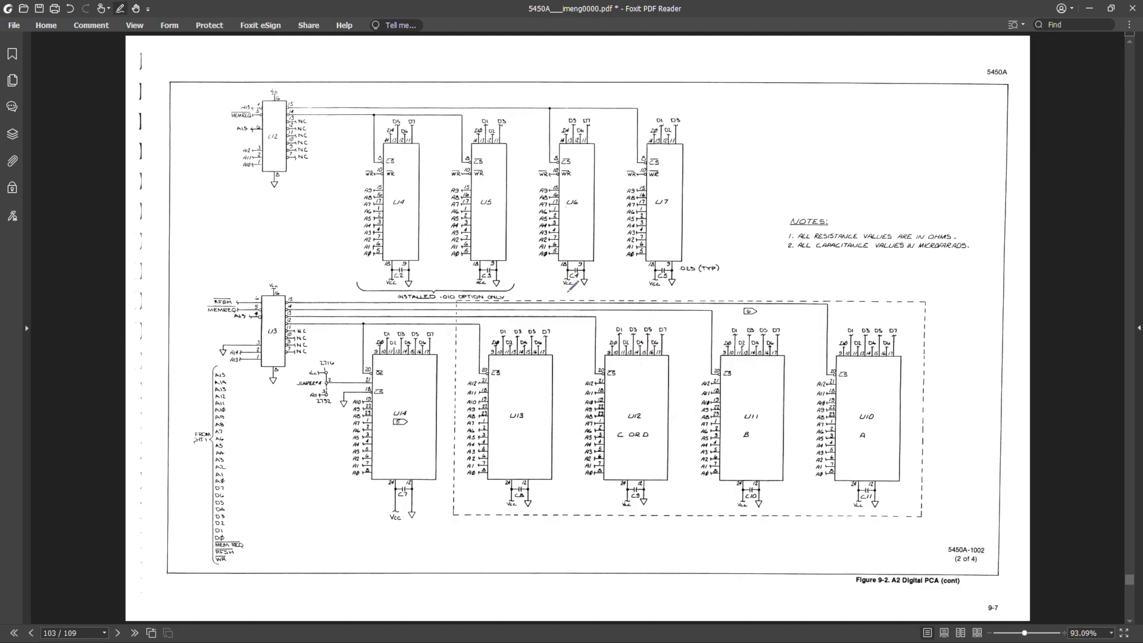
Step: View digital schematic sheet 3 on page 104 and page 105, then return to sheet 2 on page 103
click(117, 632)
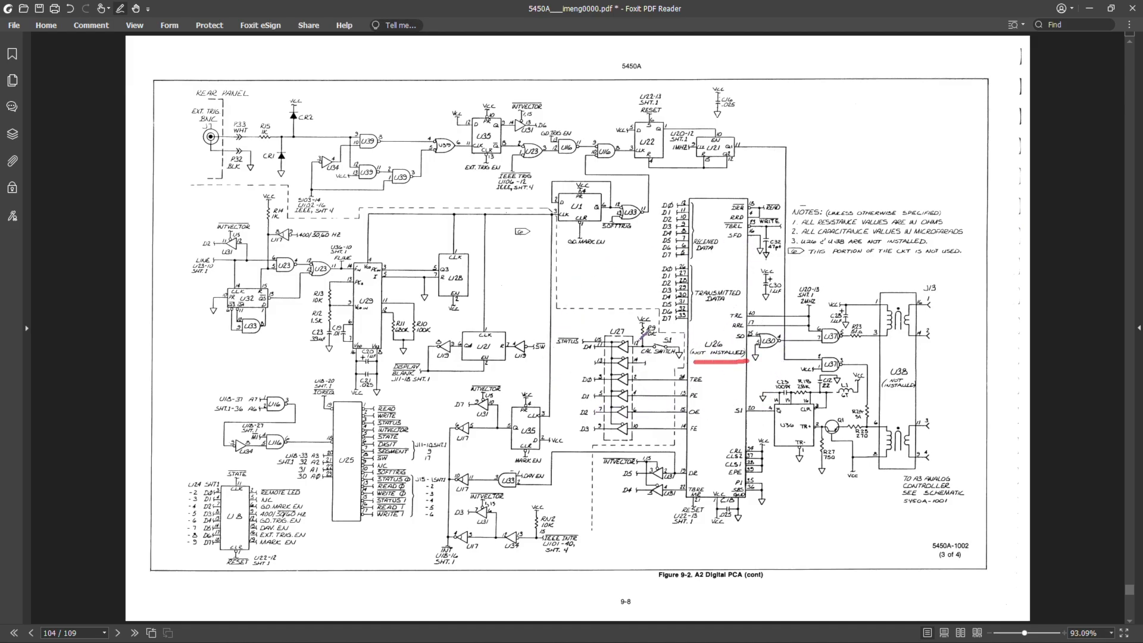
click(135, 632)
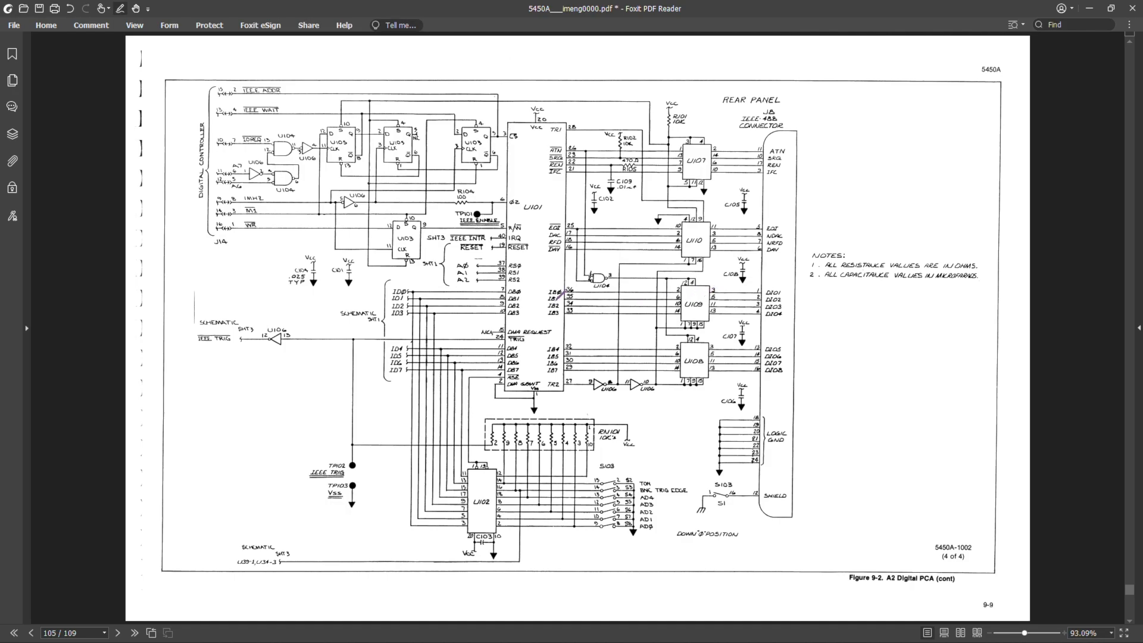
click(117, 632)
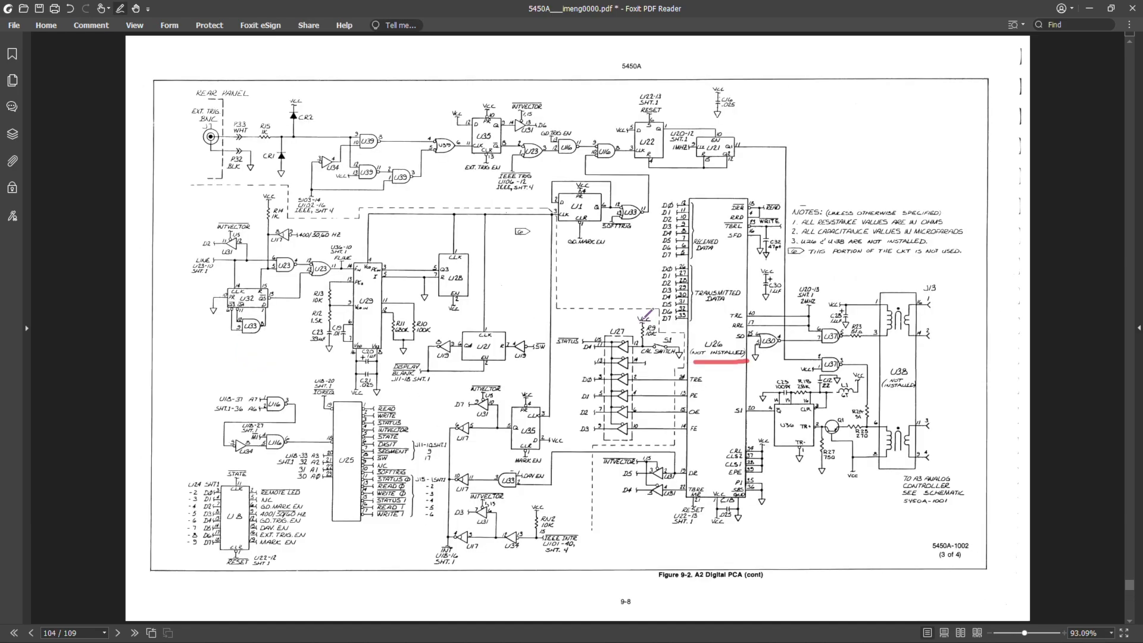
click(30, 632)
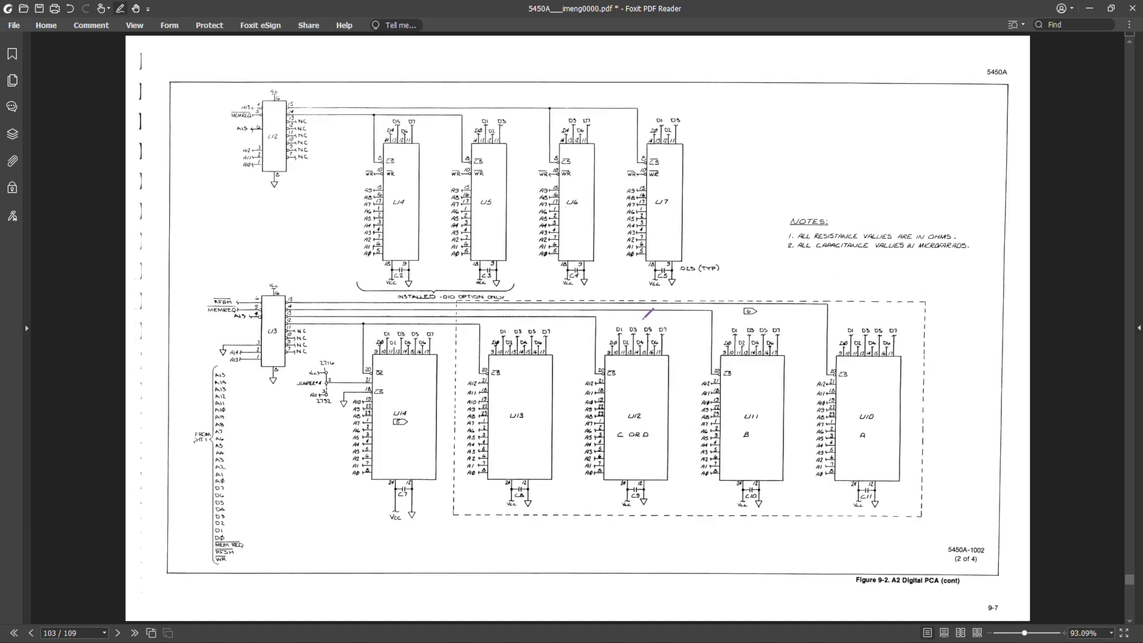